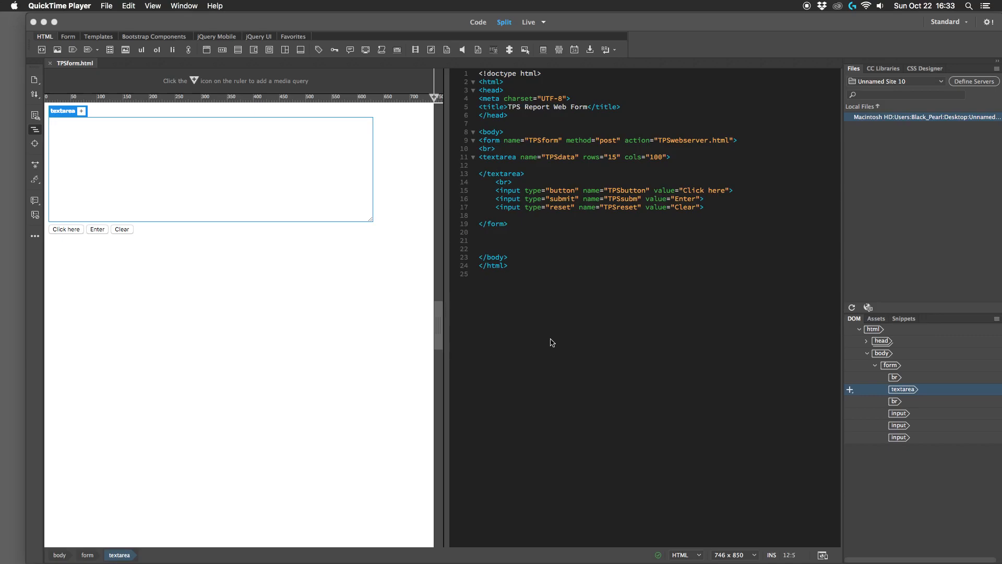
Remove the opening <textarea name="TPSdata"> tag line from the form code.
{"action": "left_click", "coordinate": [504, 165]}
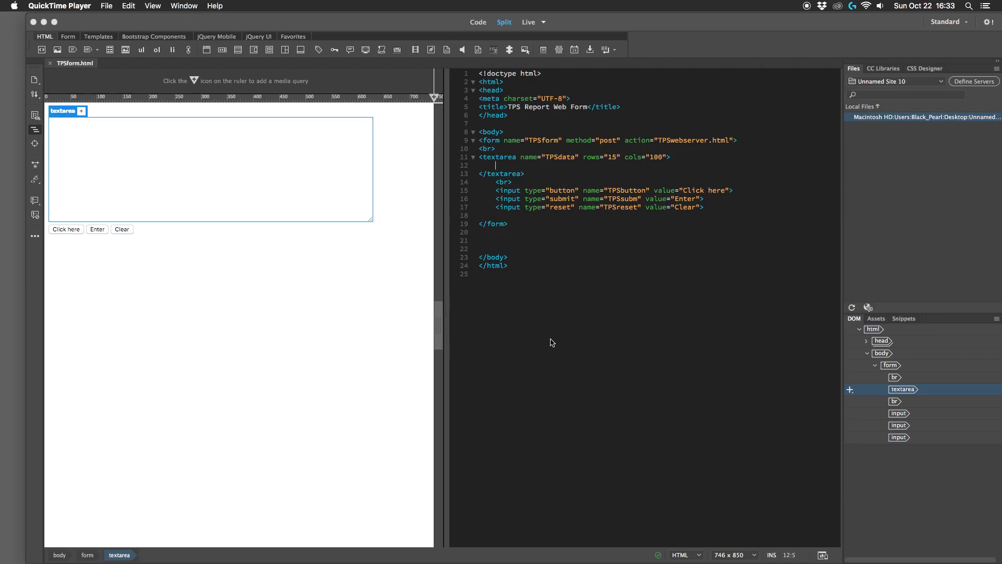
{"action": "mouse_move", "coordinate": [546, 329]}
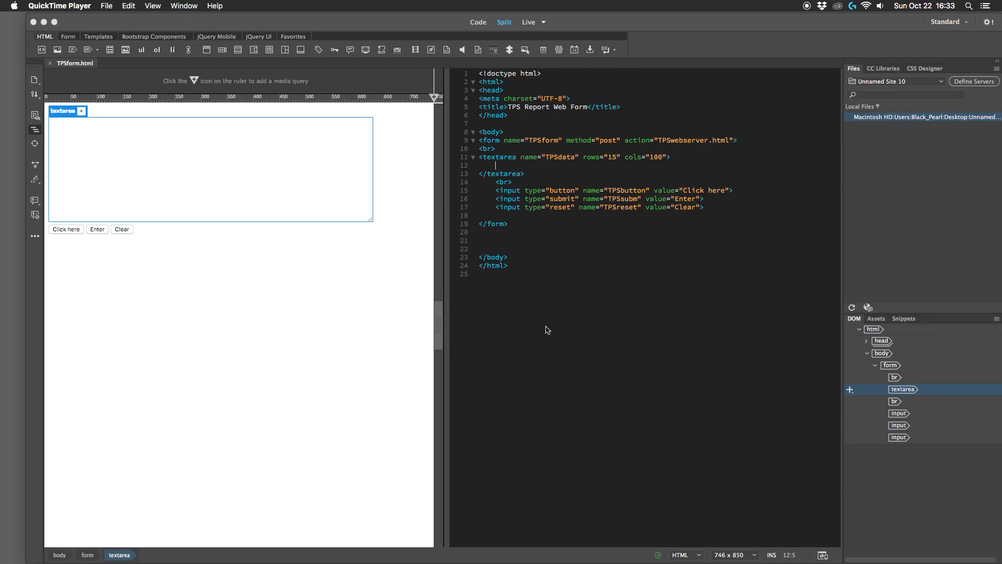
{"action": "mouse_move", "coordinate": [537, 190]}
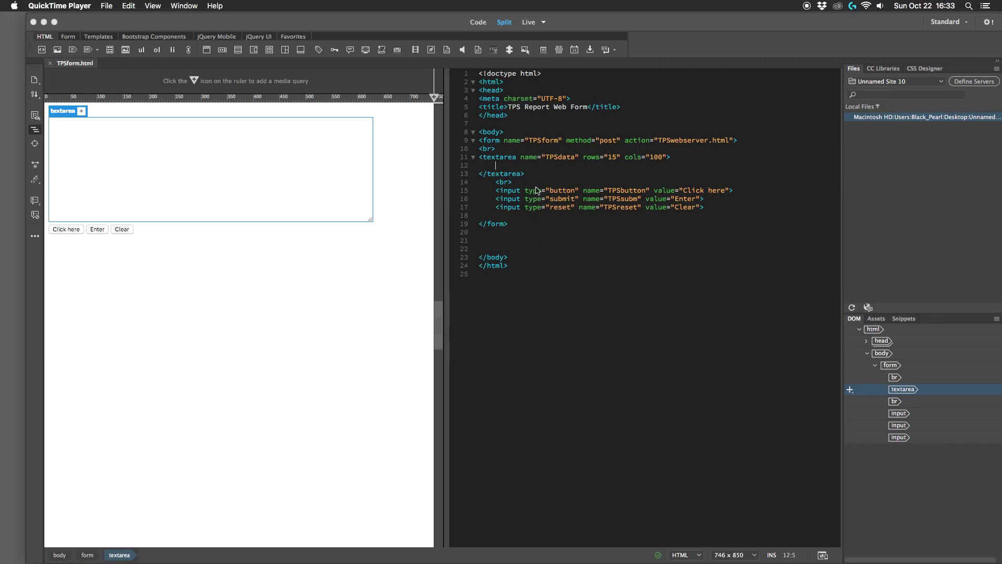
{"action": "mouse_move", "coordinate": [207, 134]}
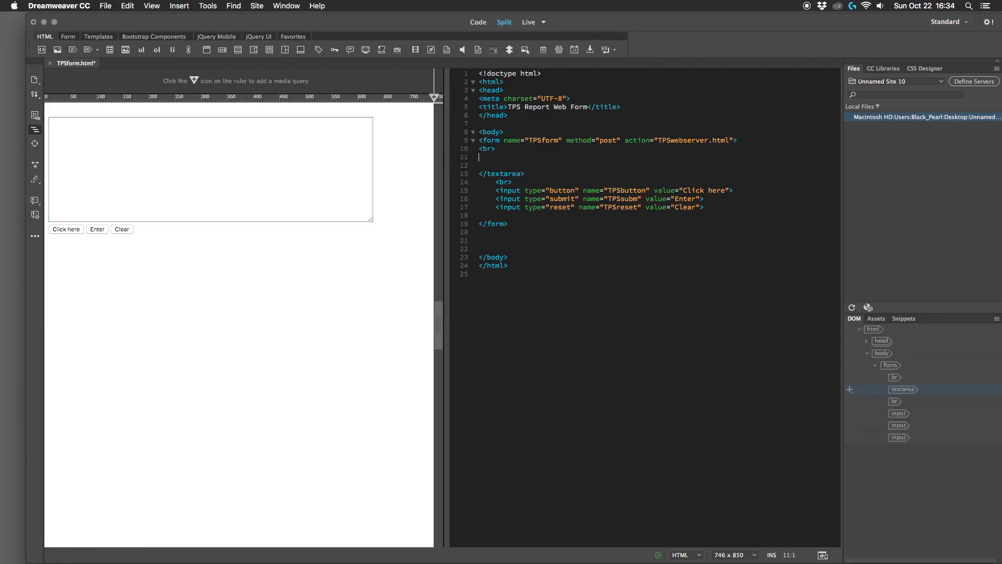
Replace the closing textarea tag with a select element named TPSchoices.
{"action": "left_click", "coordinate": [503, 165]}
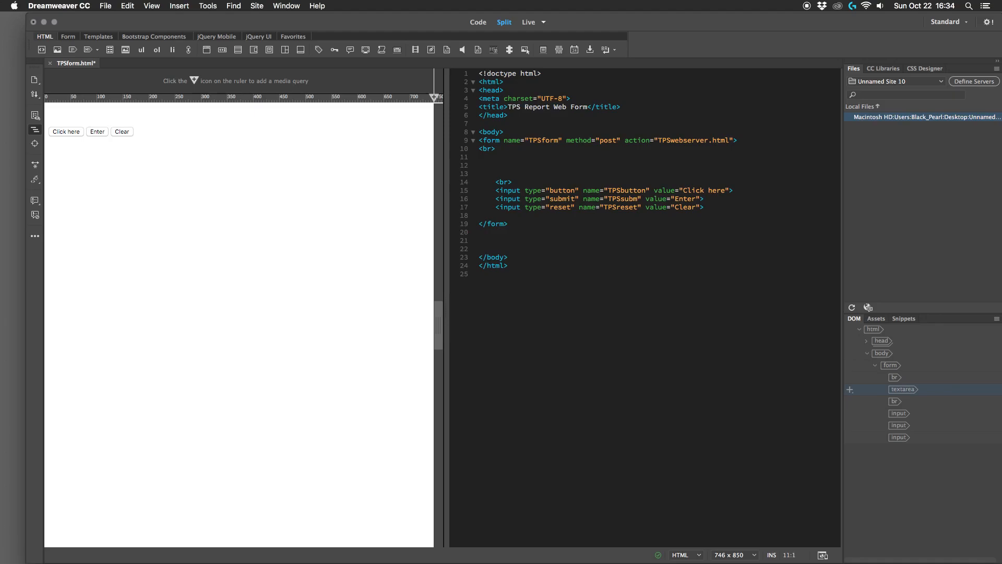
{"action": "type", "text": "<se"}
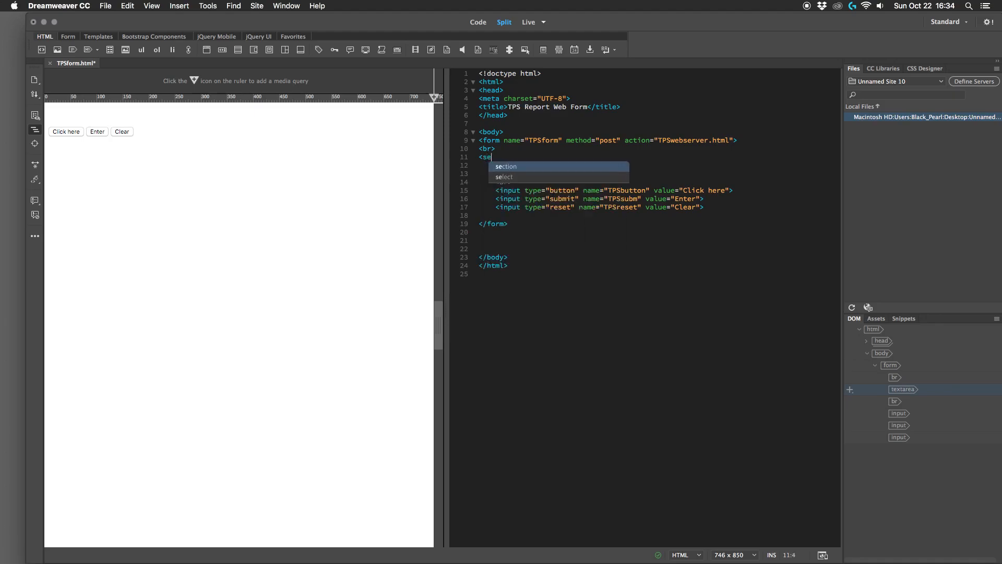
{"action": "mouse_move", "coordinate": [559, 176]}
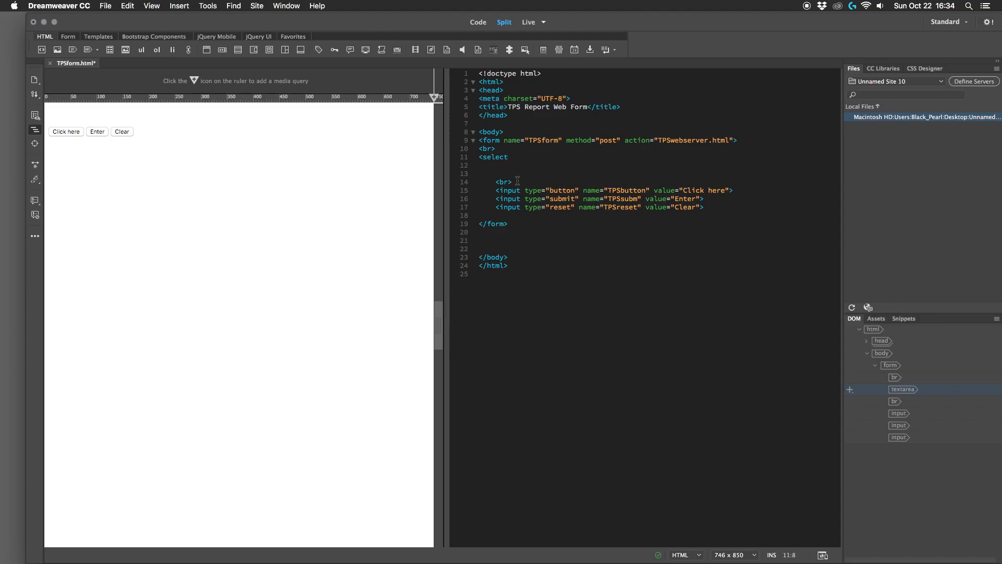
{"action": "type", "text": "name"}
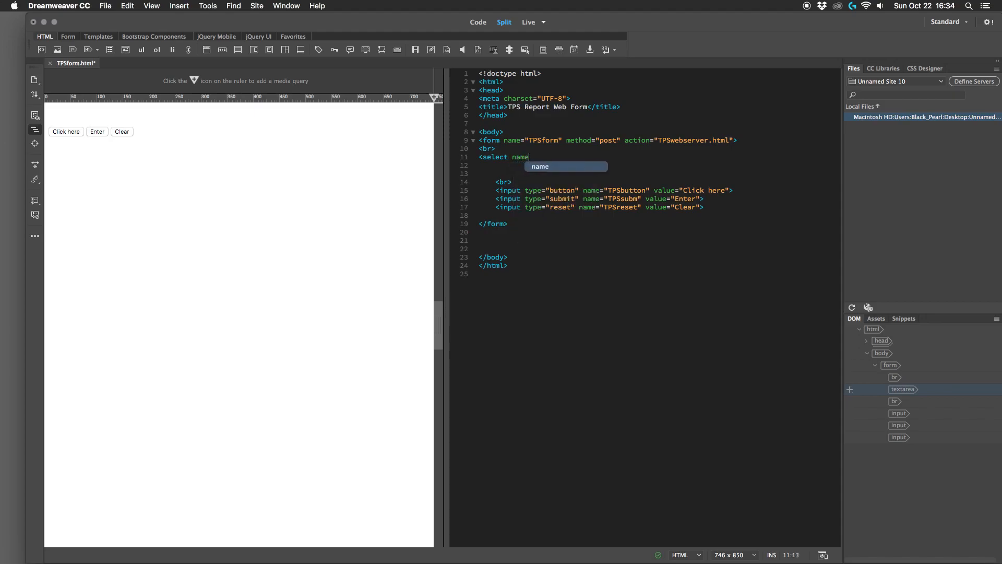
{"action": "type", "text": "="}
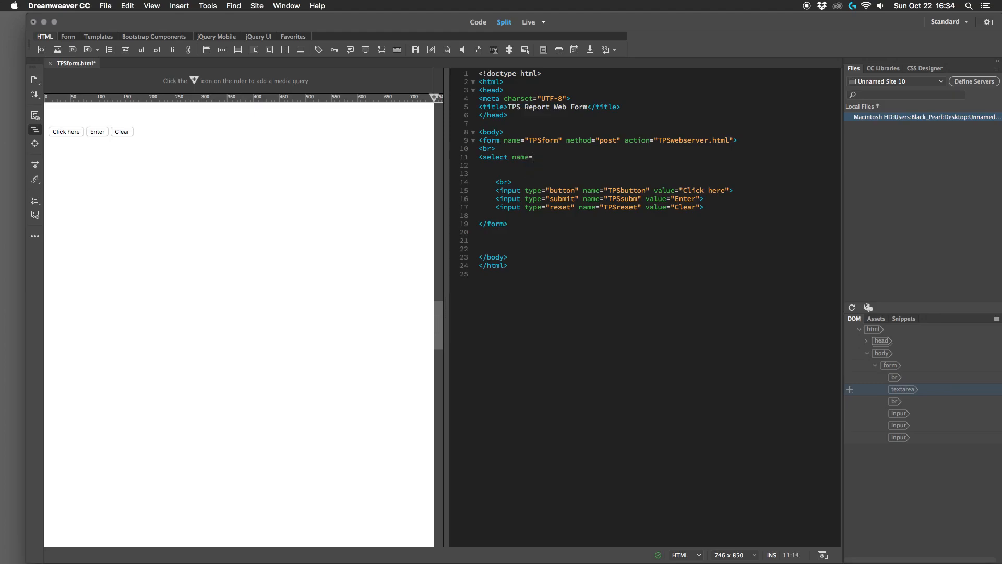
{"action": "type", "text": "\"\""}
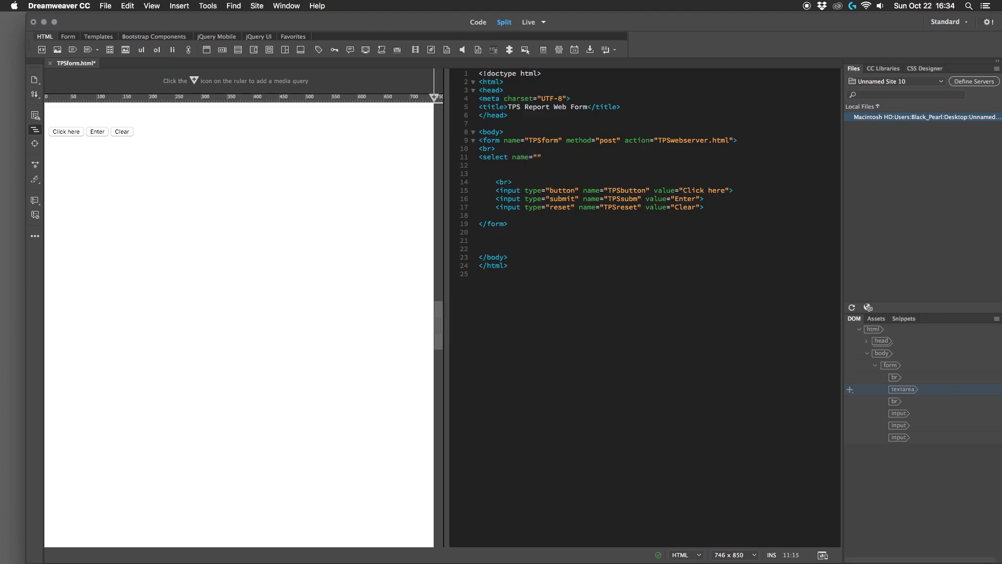
{"action": "type", "text": "Tp"}
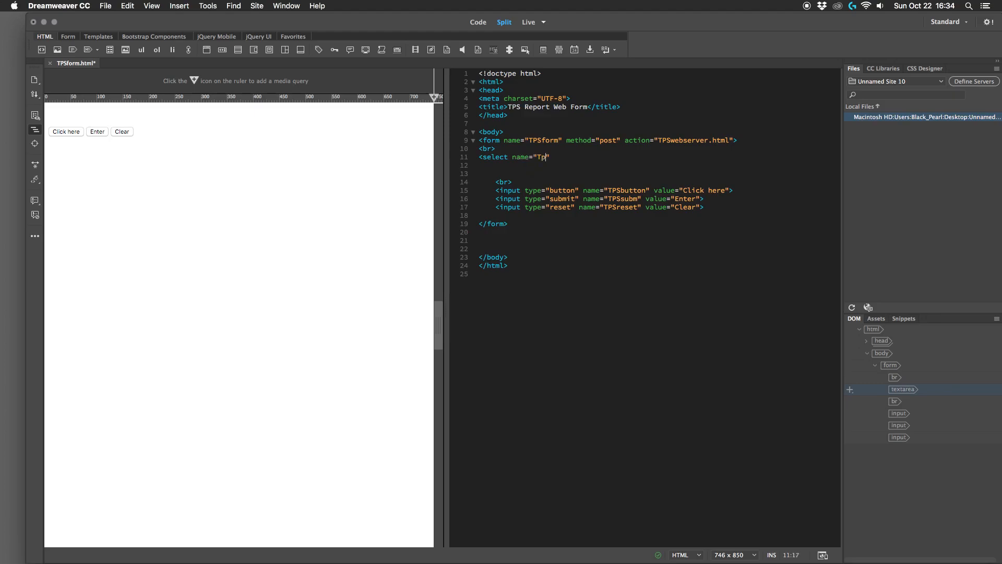
{"action": "type", "text": "S"}
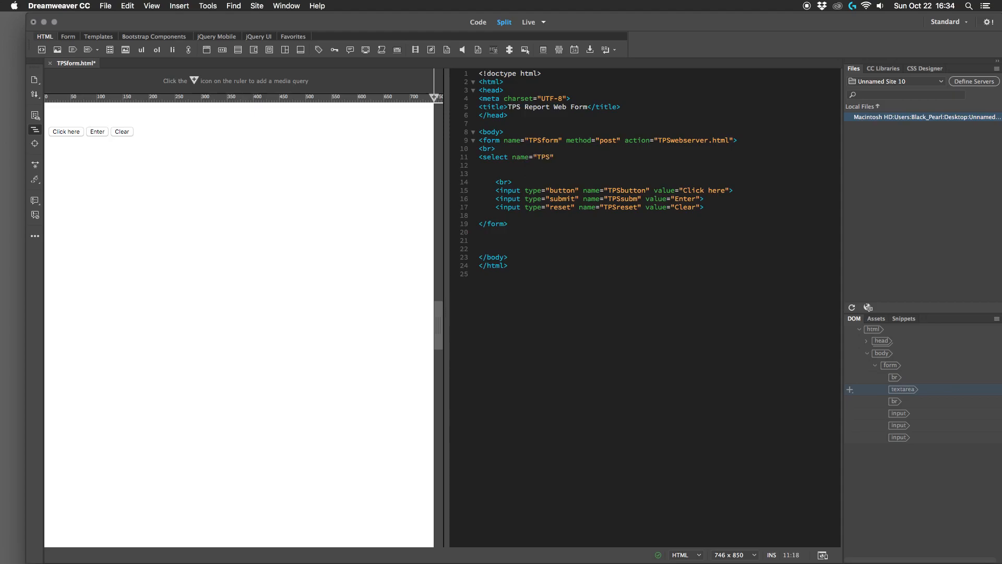
{"action": "type", "text": "choice"}
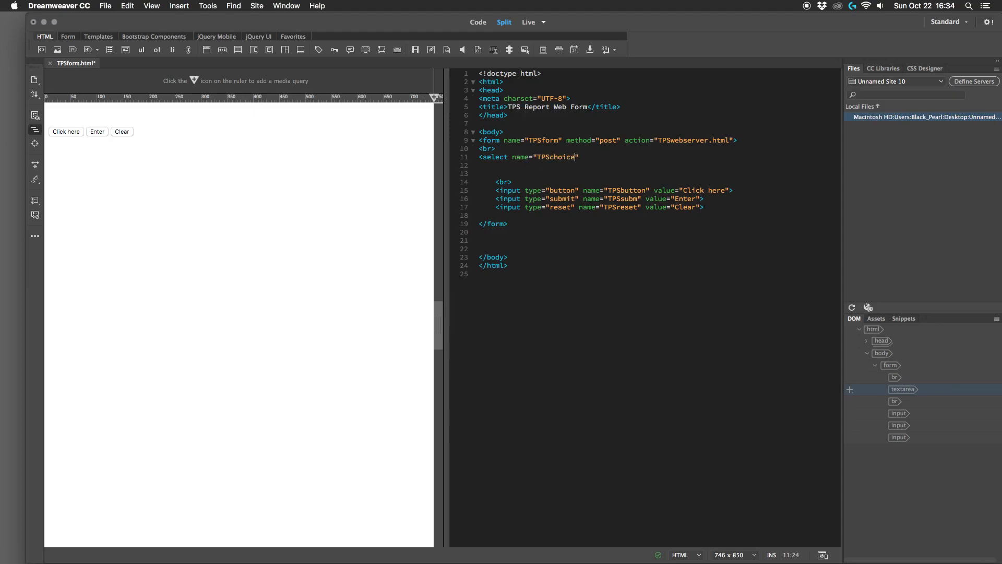
{"action": "type", "text": "s"}
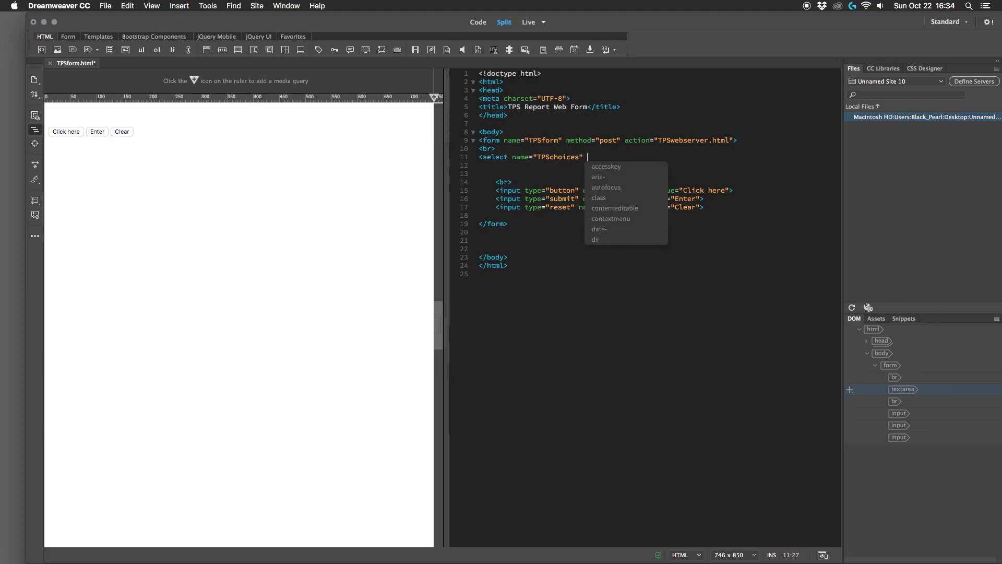
Give the TPSchoices select size="3" and keep the auto-inserted </select>.
{"action": "type", "text": "size"}
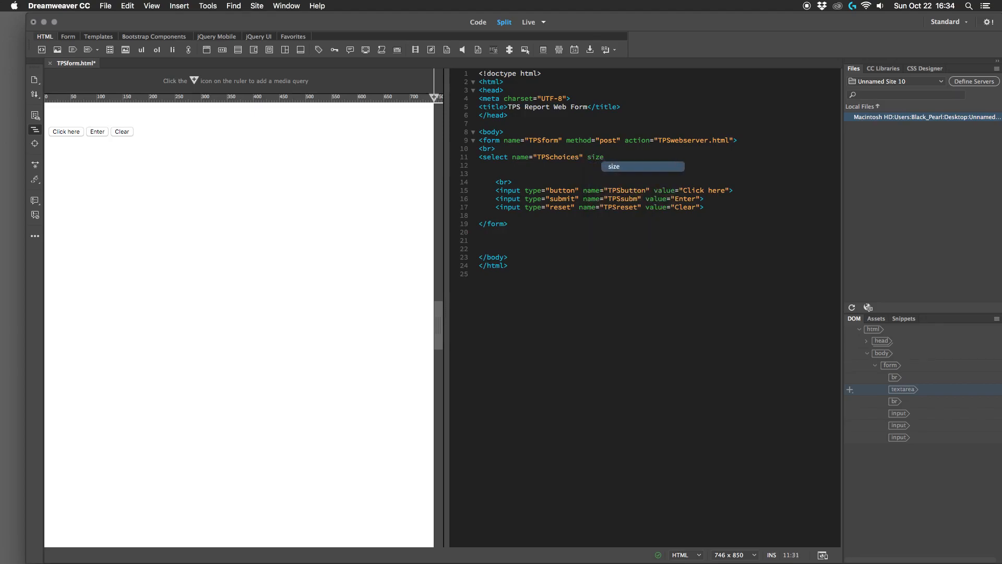
{"action": "type", "text": "="}
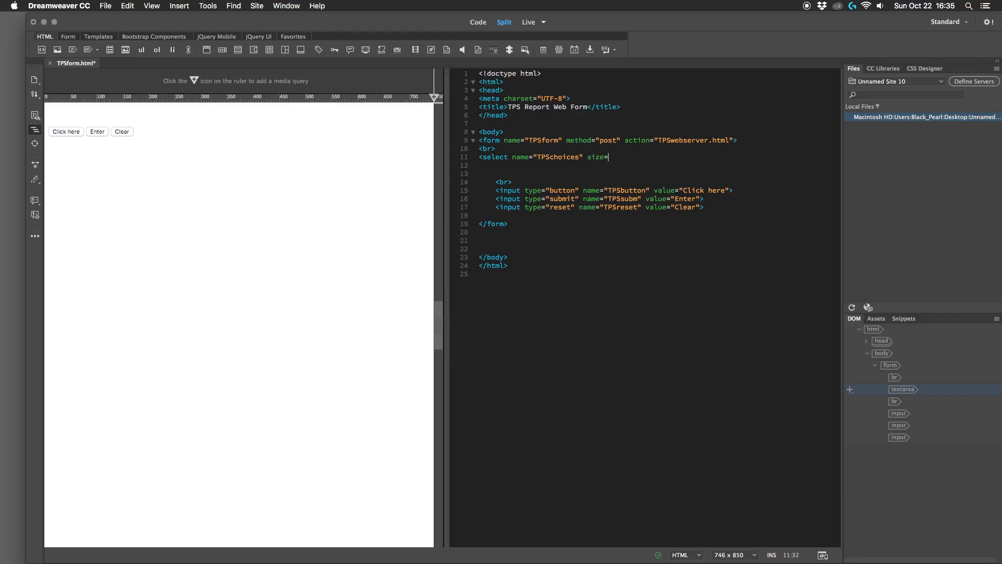
{"action": "type", "text": "\""}
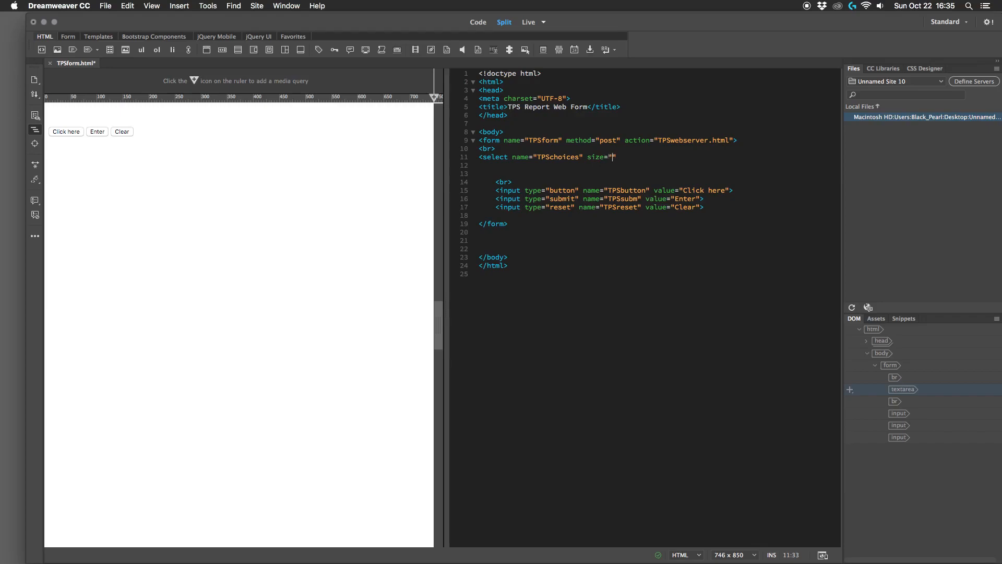
{"action": "type", "text": "3\">"}
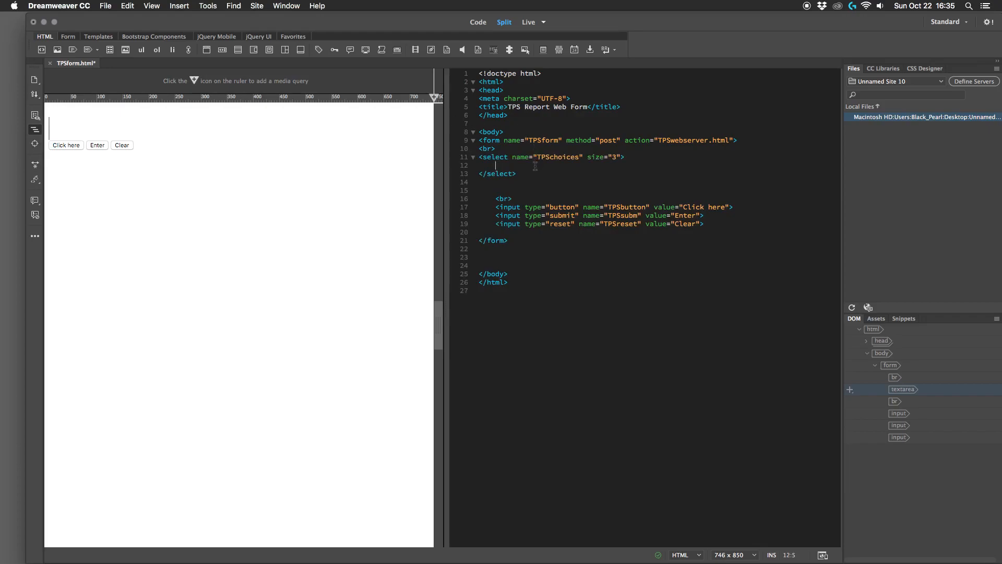
Add three option lines reading choice 1, choice 2 and choice 3 inside the select.
{"action": "type", "text": "<"}
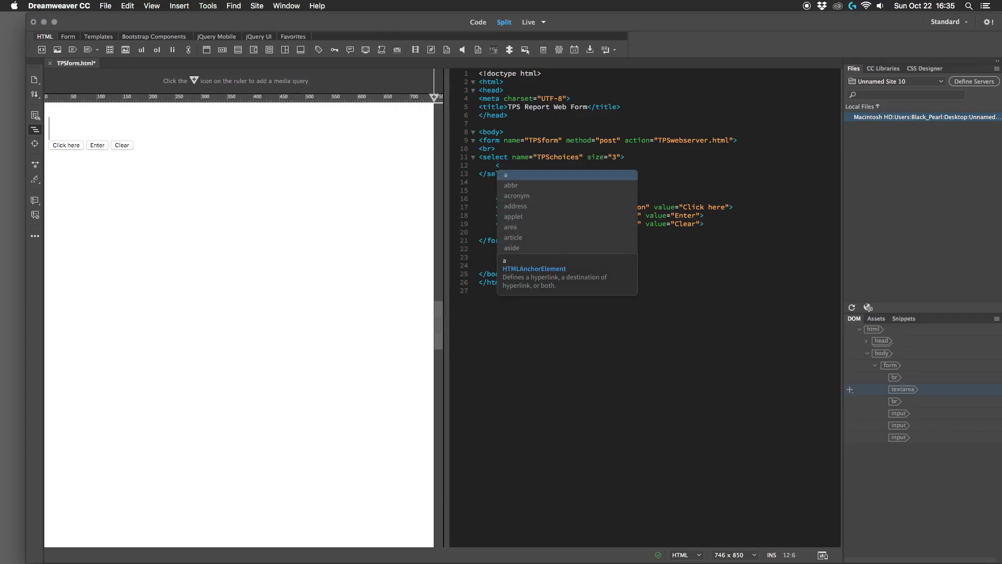
{"action": "type", "text": "option></option>"}
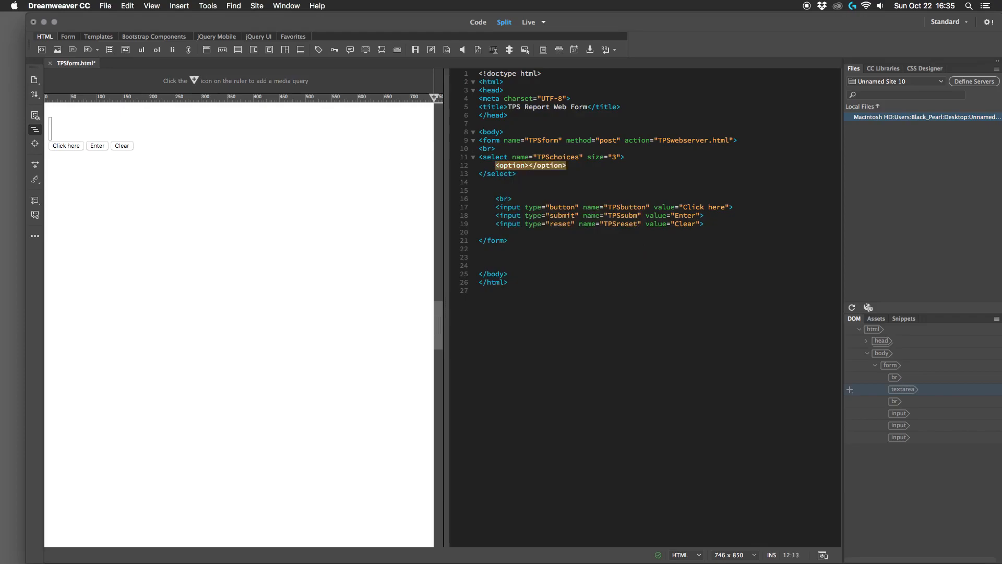
{"action": "type", "text": "ch"}
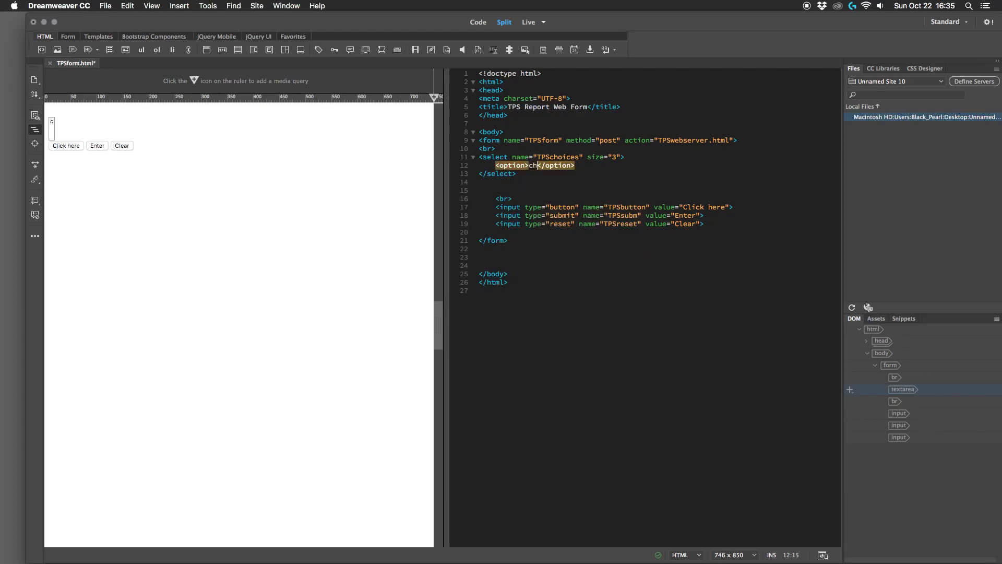
{"action": "type", "text": "hoice 1"}
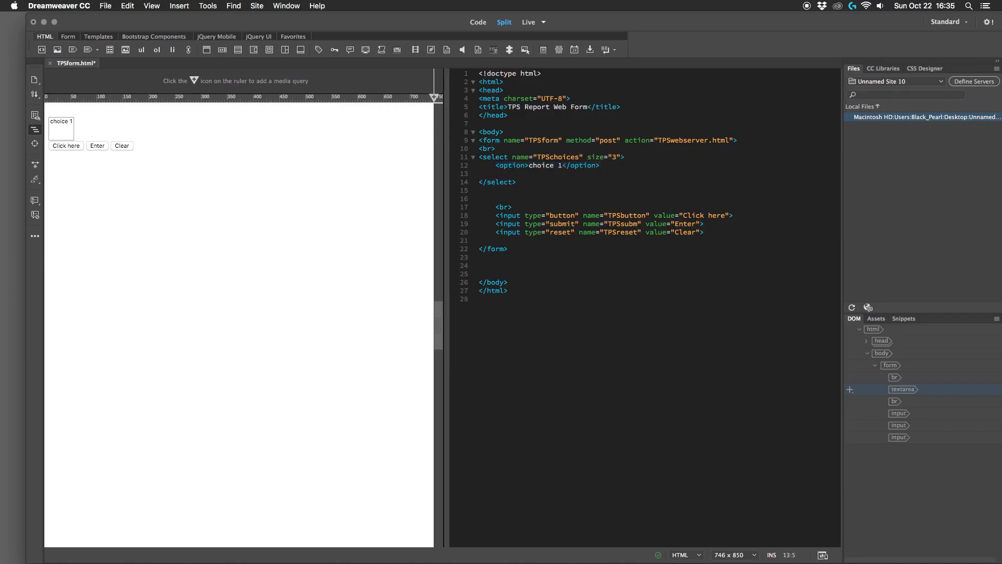
{"action": "type", "text": "<option>choice 1</option>"}
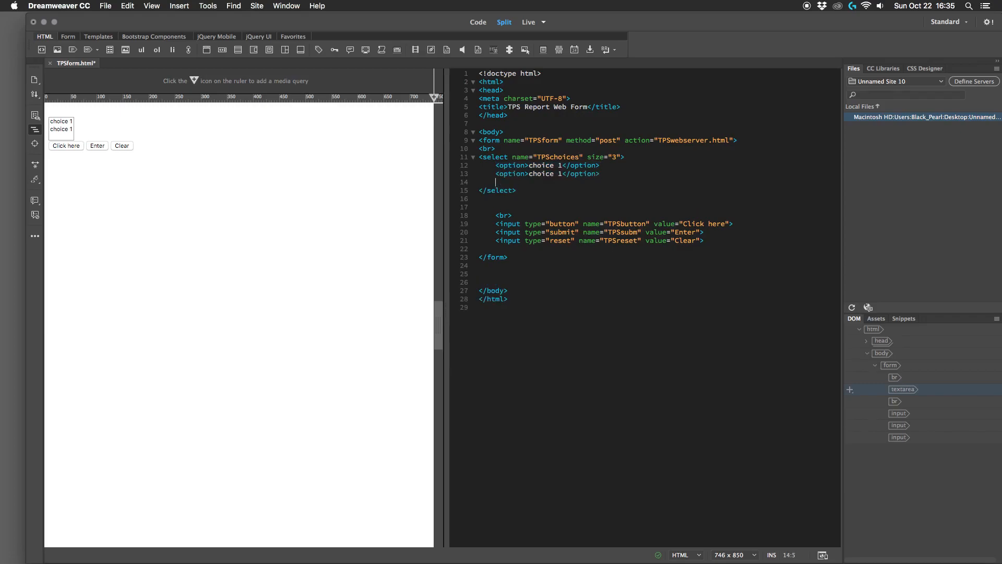
{"action": "type", "text": "<option>choice 1</option>"}
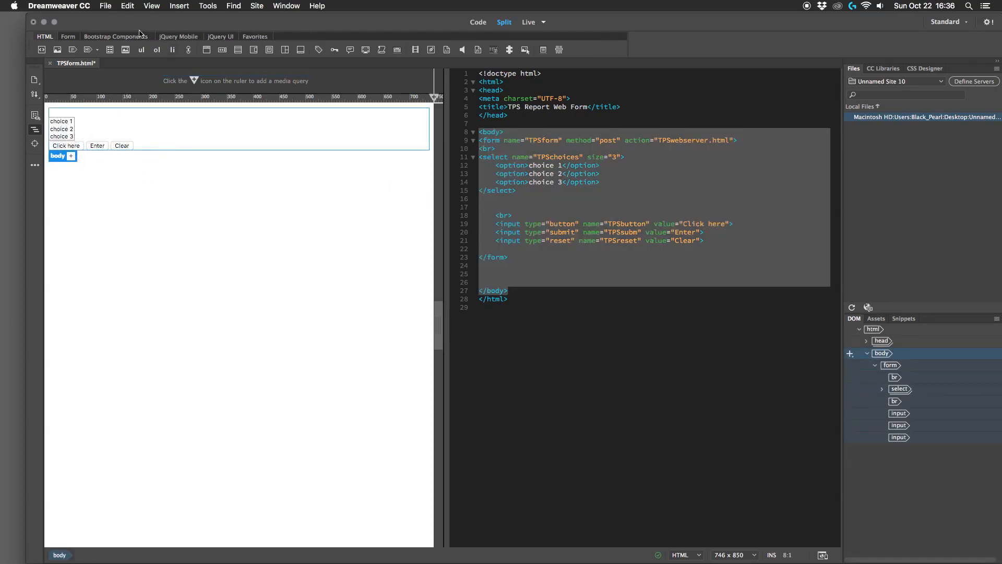
Save TPSform.html and launch its Real-time Preview in Firefox.
{"action": "left_click", "coordinate": [106, 5]}
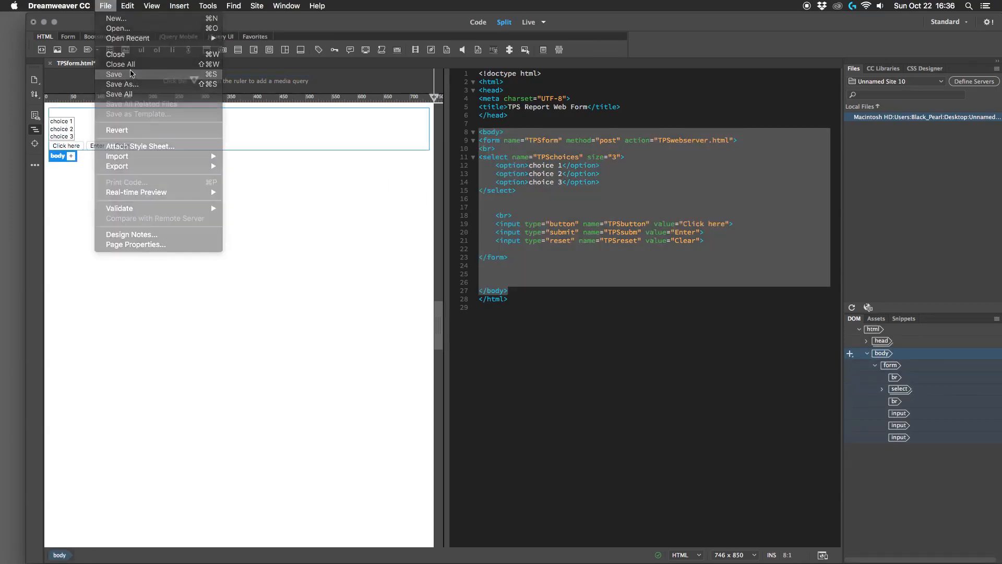
{"action": "left_click", "coordinate": [151, 5]}
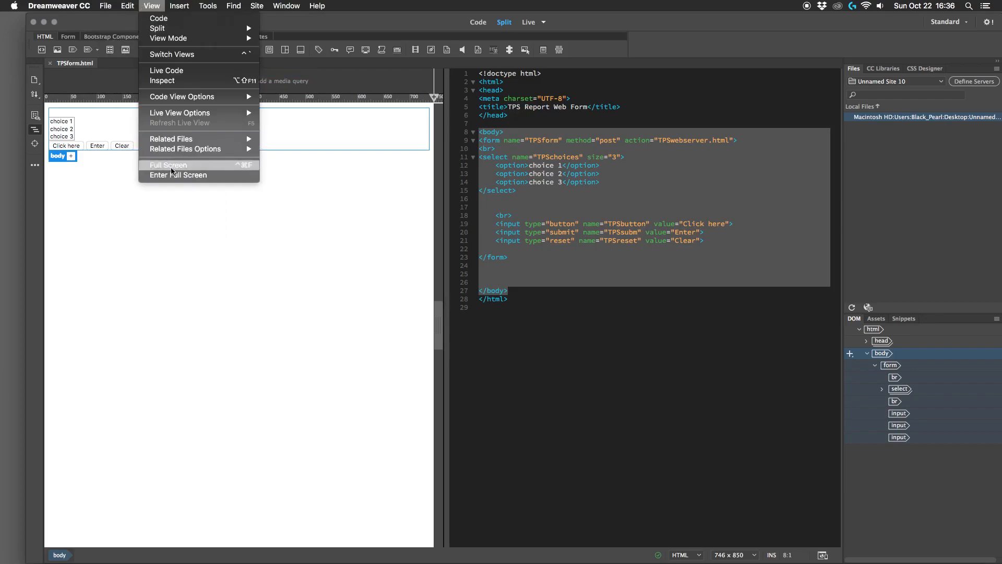
{"action": "left_click", "coordinate": [127, 5]}
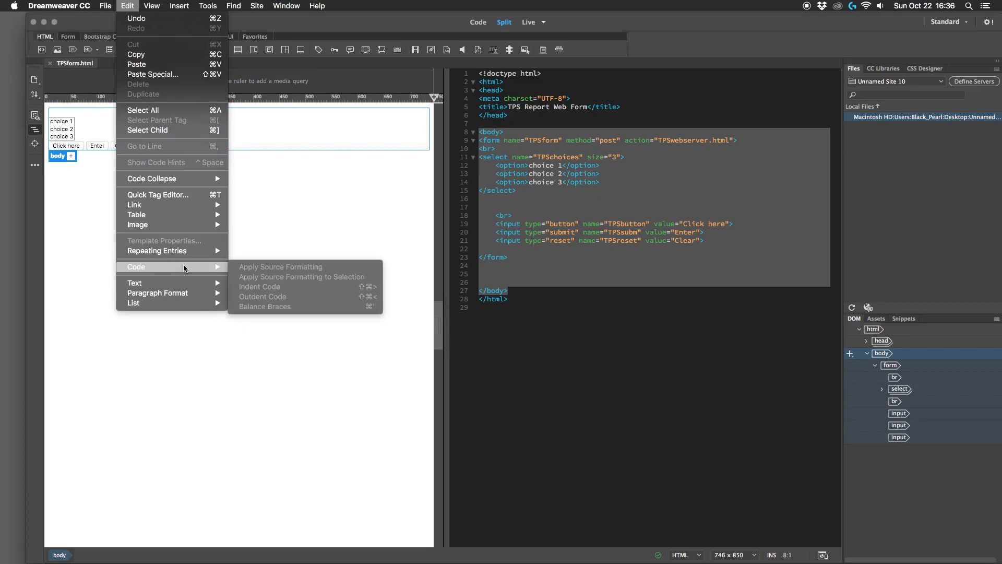
{"action": "left_click", "coordinate": [102, 5]}
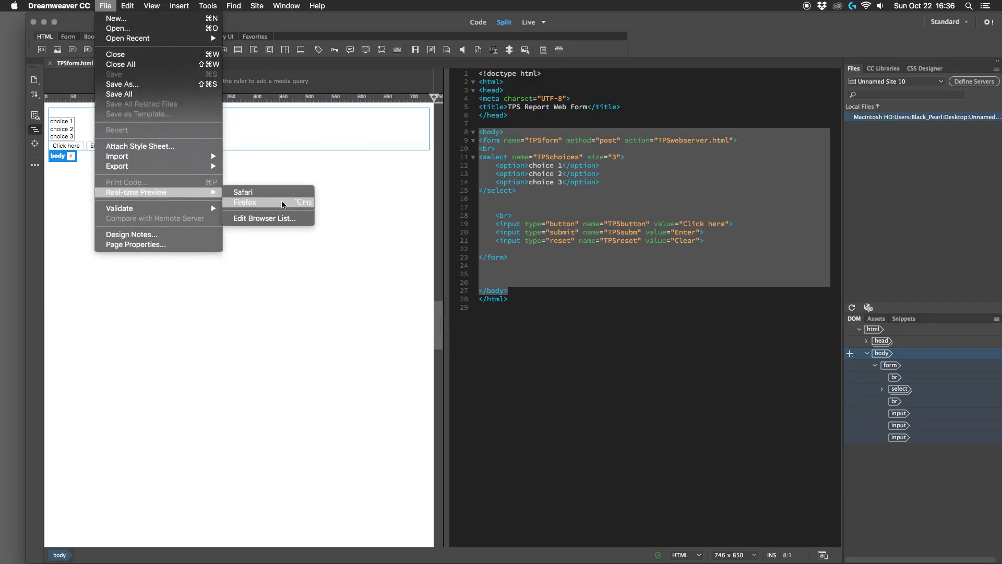
{"action": "left_click", "coordinate": [244, 203]}
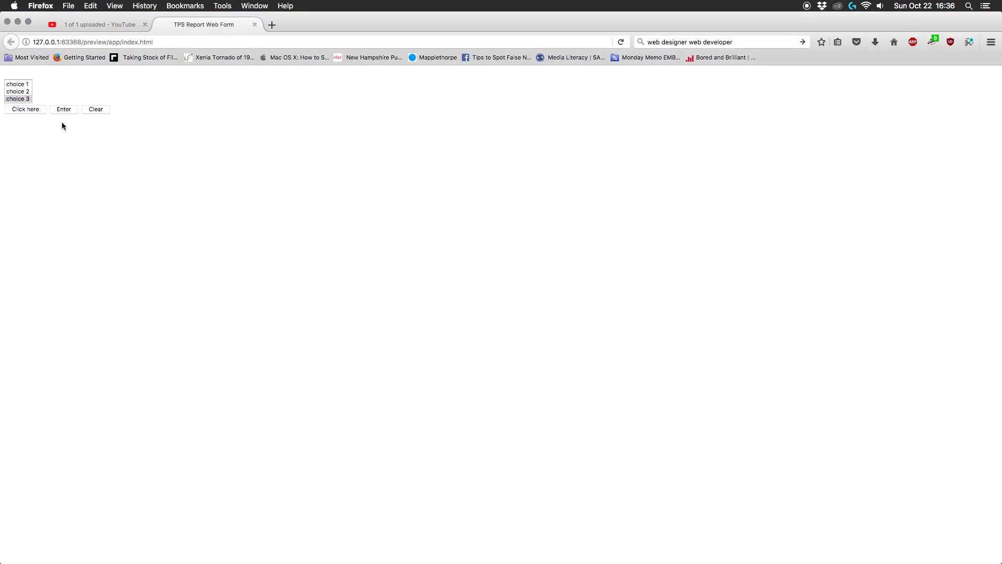
Pick choice 1 in the Firefox preview list and switch back to Dreamweaver.
{"action": "left_click", "coordinate": [17, 85]}
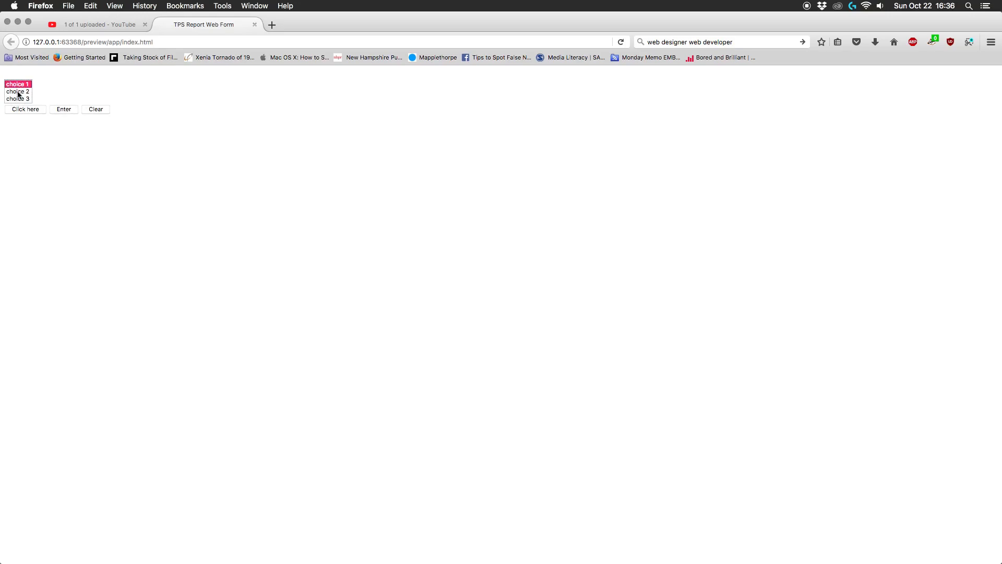
{"action": "left_click", "coordinate": [96, 25]}
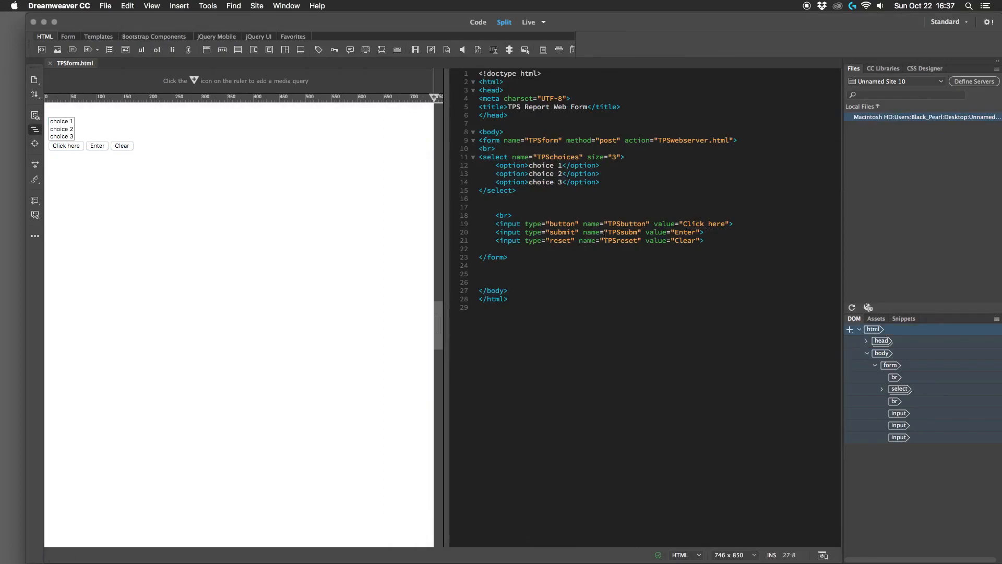
Change size to 9 and extend the options to choice 1 through choice 9.
{"action": "left_click", "coordinate": [61, 129]}
{"action": "type", "text": "9"}
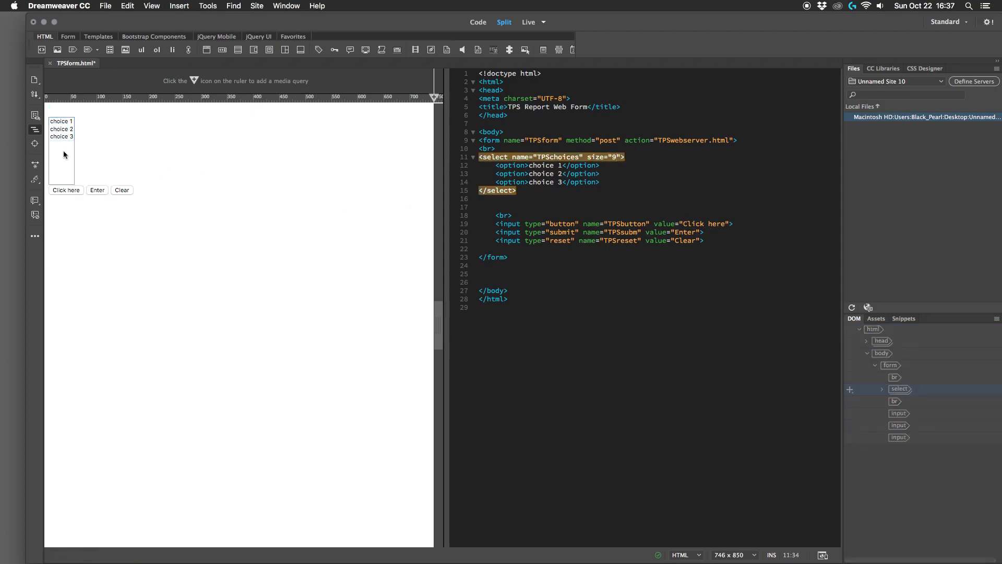
{"action": "left_click", "coordinate": [601, 182]}
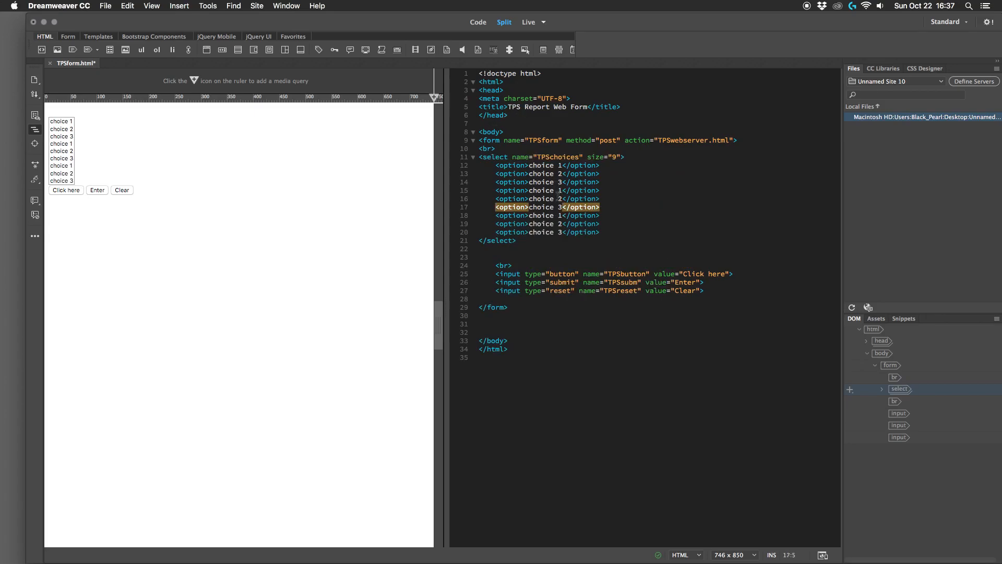
{"action": "left_click", "coordinate": [561, 190]}
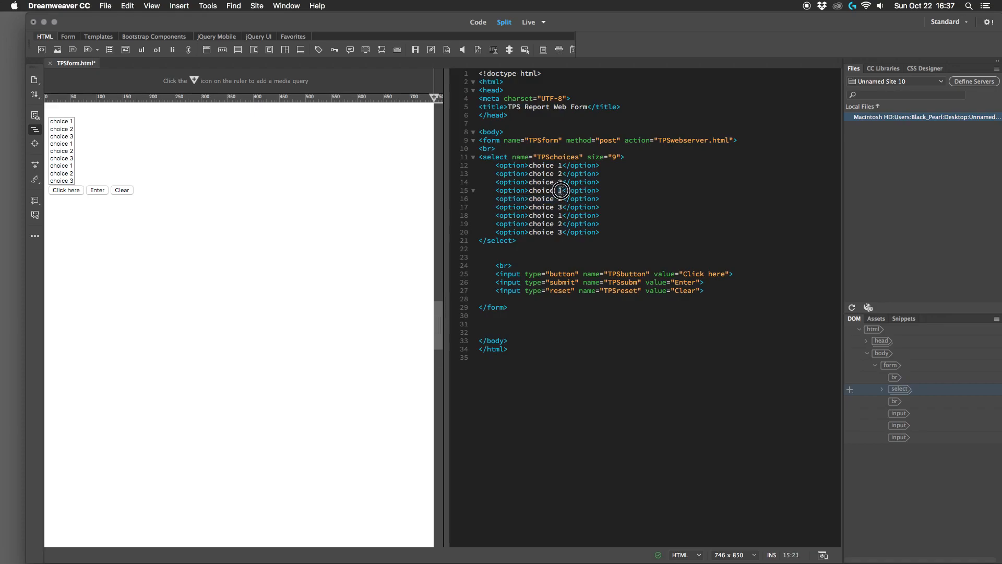
{"action": "type", "text": "4"}
{"action": "left_click", "coordinate": [540, 231]}
{"action": "type", "text": "9"}
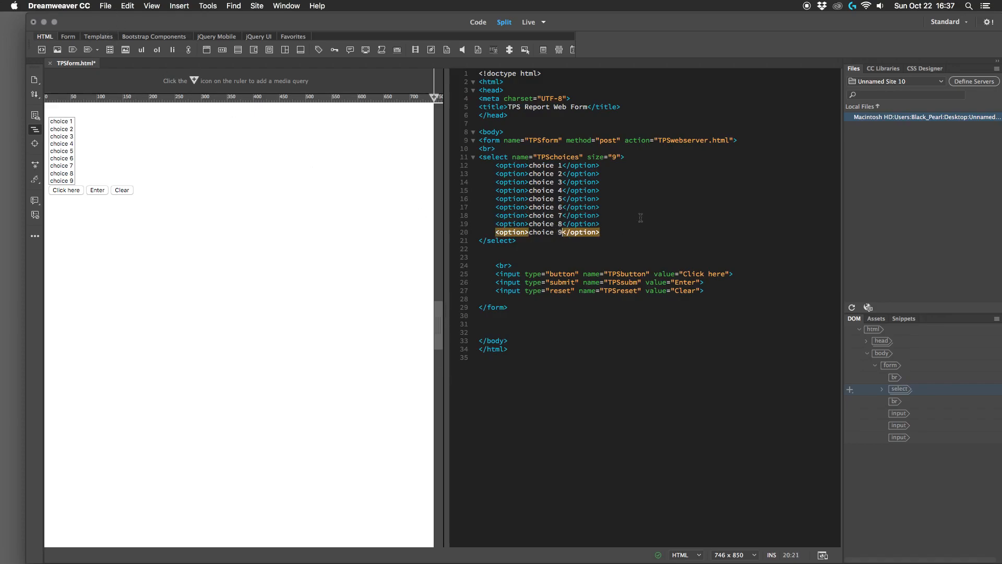
{"action": "left_click", "coordinate": [109, 12]}
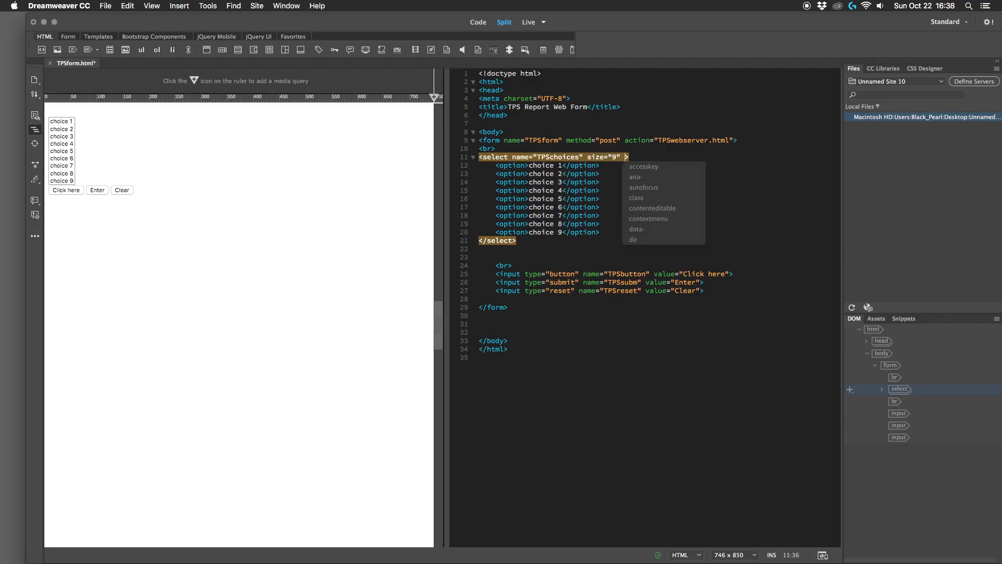
Add the multiple attribute to the select tag and start the Firefox preview.
{"action": "type", "text": "multiple"}
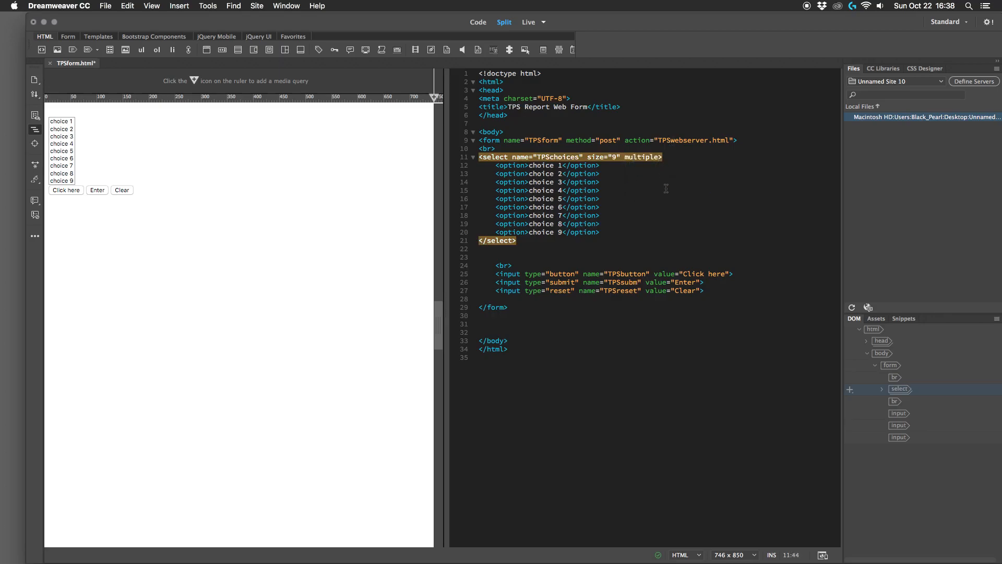
{"action": "left_click", "coordinate": [118, 5]}
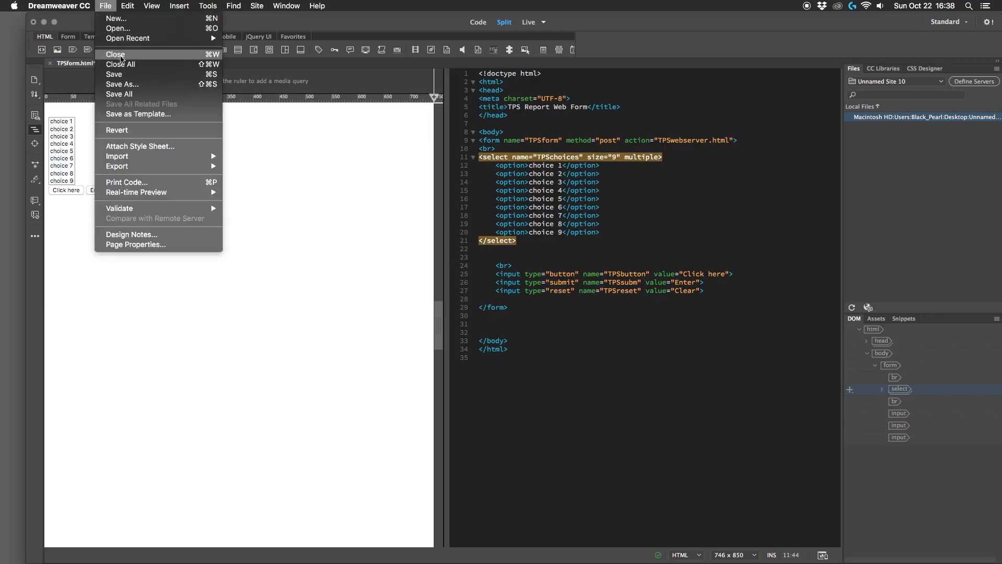
{"action": "mouse_move", "coordinate": [135, 192]}
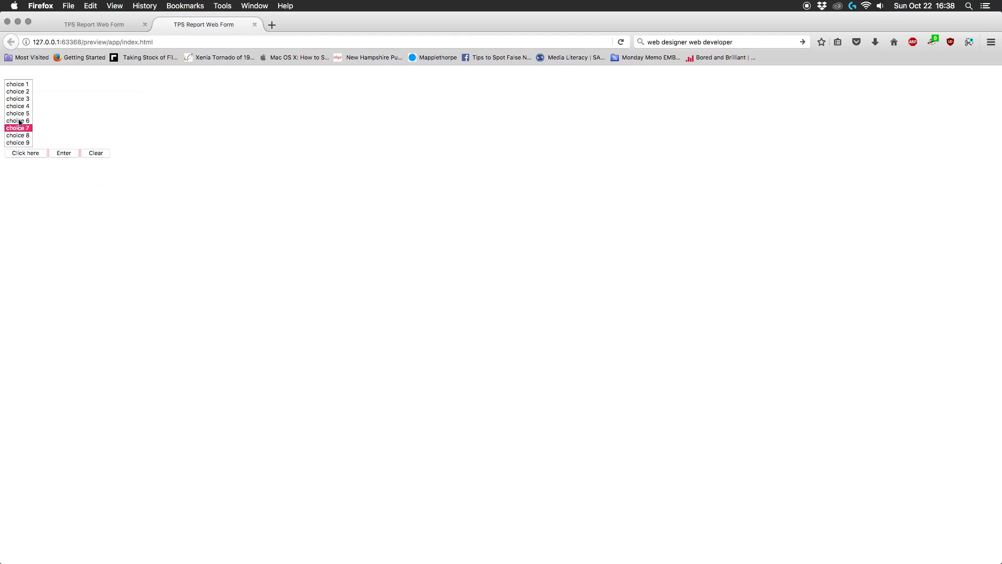
Shift-select choices 3 through 5 in the Firefox preview, then return to Dreamweaver.
{"action": "left_click", "coordinate": [21, 98]}
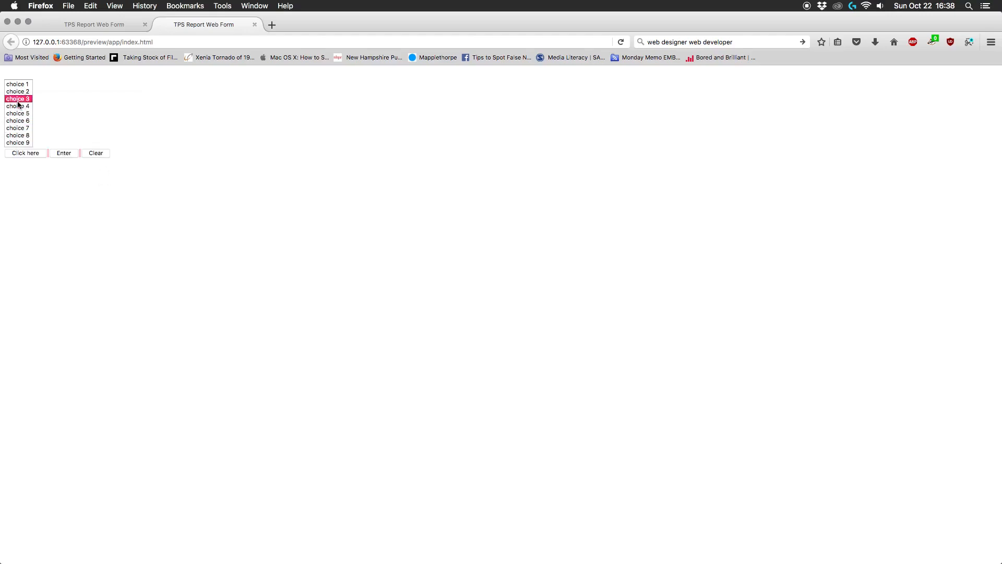
{"action": "left_click", "coordinate": [18, 107]}
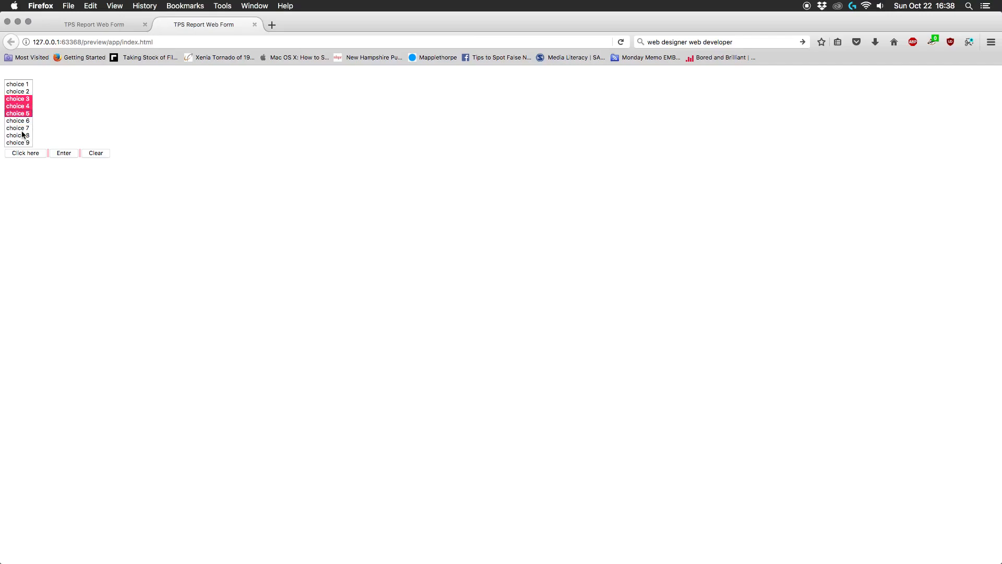
{"action": "left_click", "coordinate": [21, 134]}
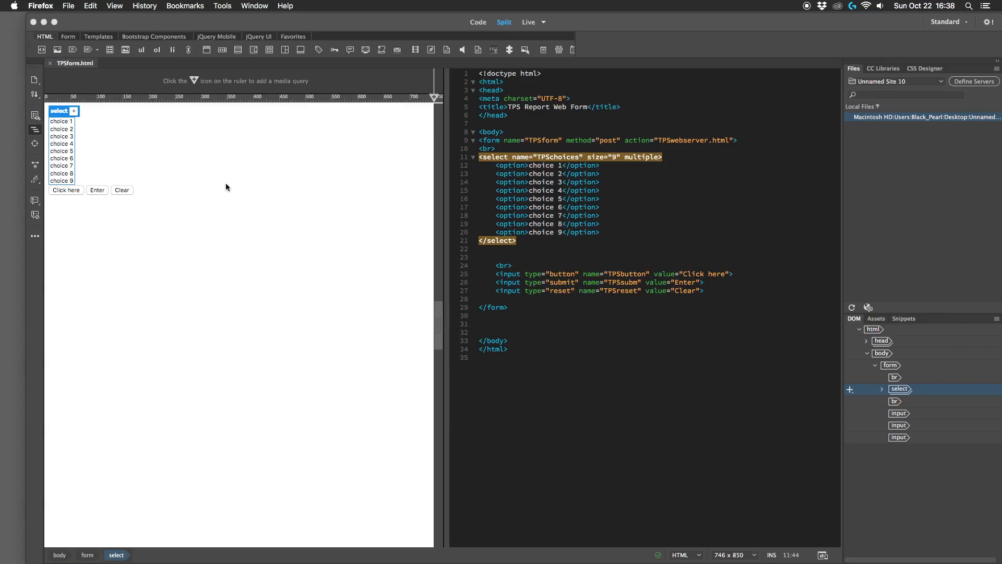
{"action": "mouse_move", "coordinate": [567, 334]}
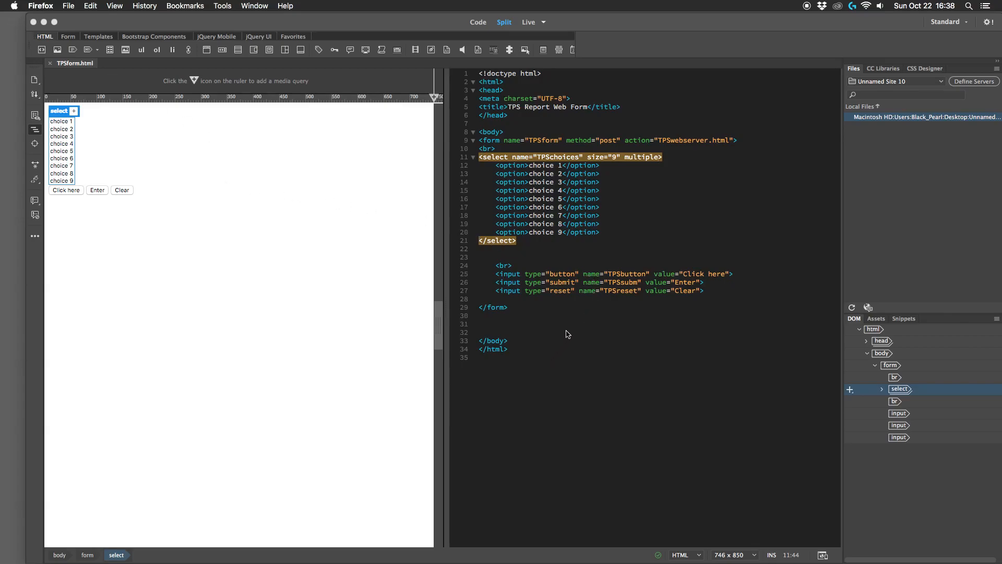